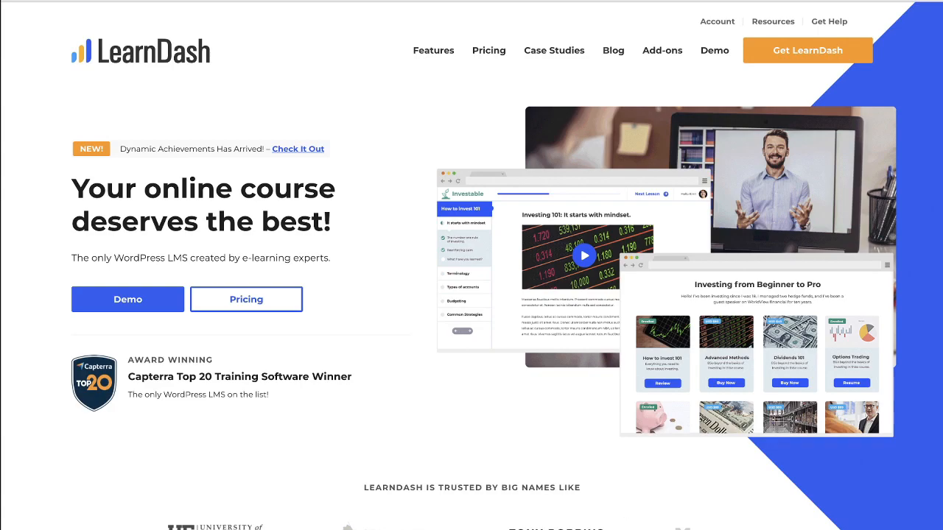
pyautogui.moveTo(755, 502)
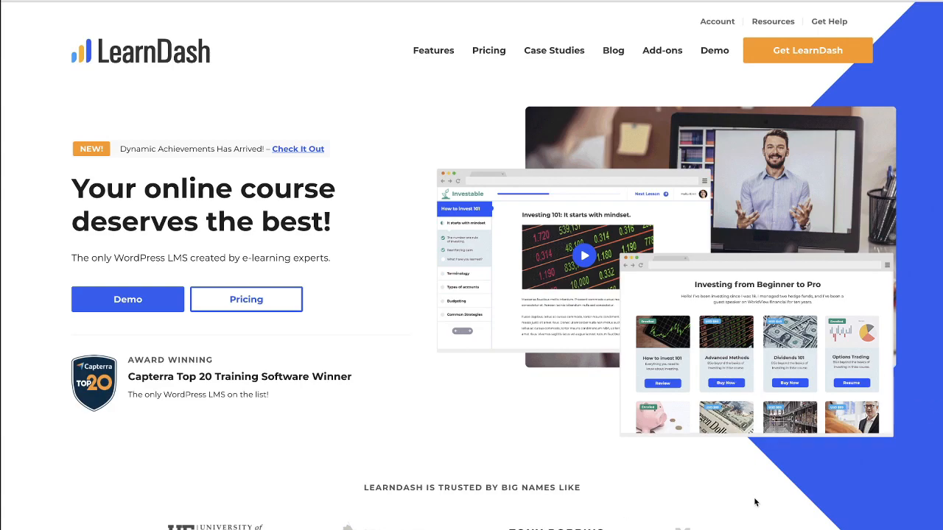
# Step: Scroll down the profile activity to reach the Favorites plugin grid
pyautogui.scroll(-3)
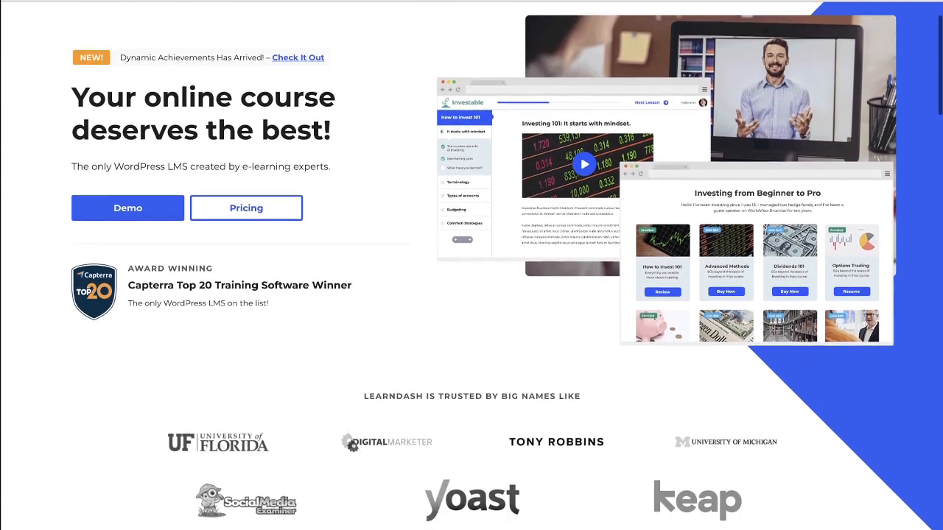
pyautogui.scroll(-3)
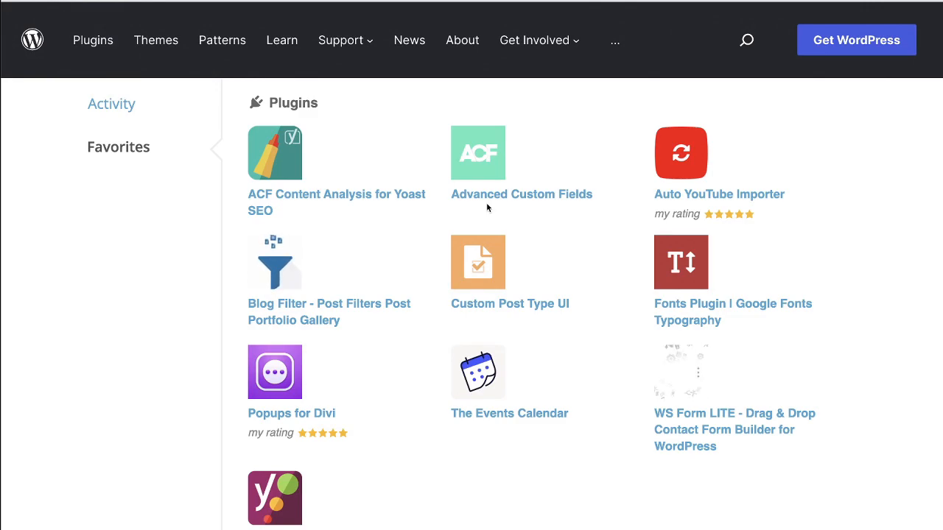
pyautogui.moveTo(507, 200)
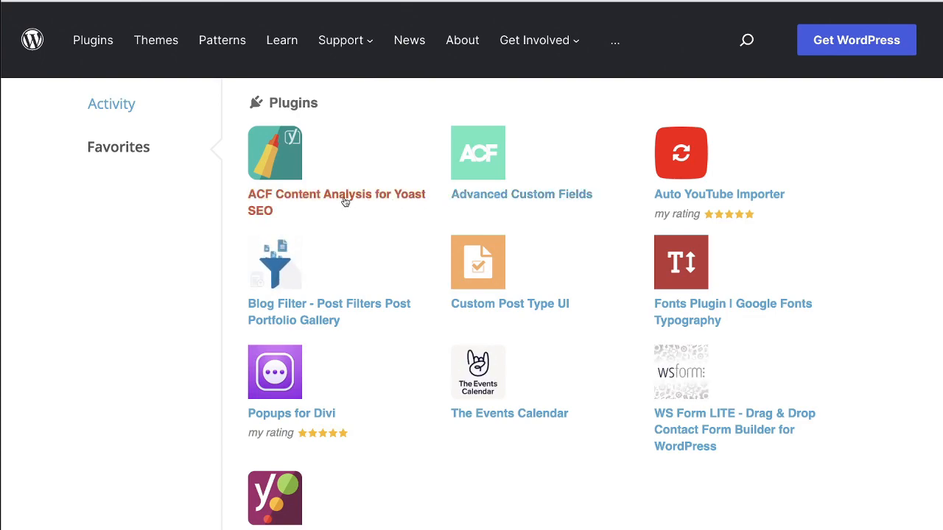
pyautogui.moveTo(403, 206)
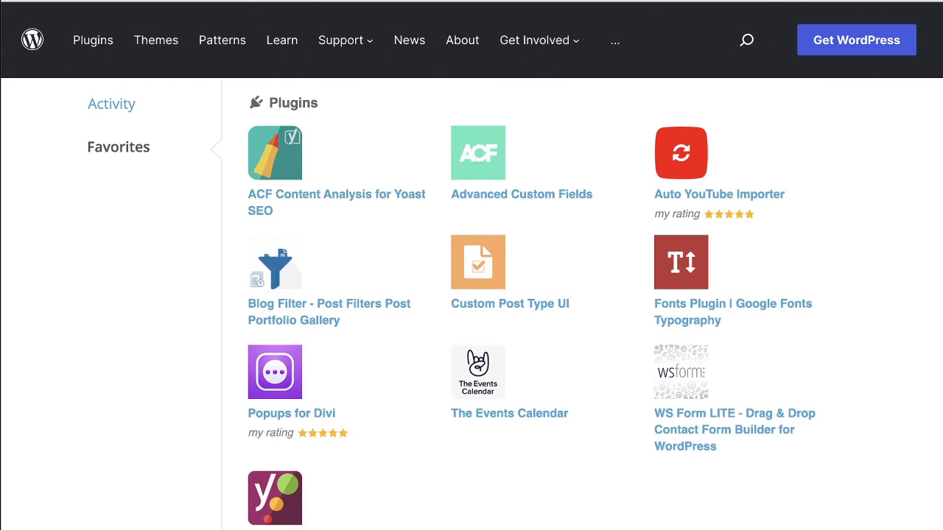
pyautogui.click(335, 203)
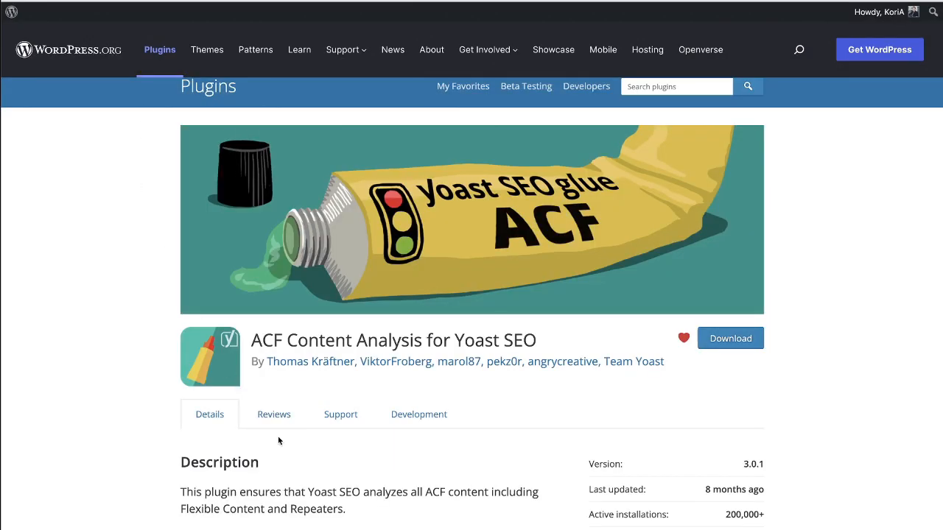
pyautogui.moveTo(153, 253)
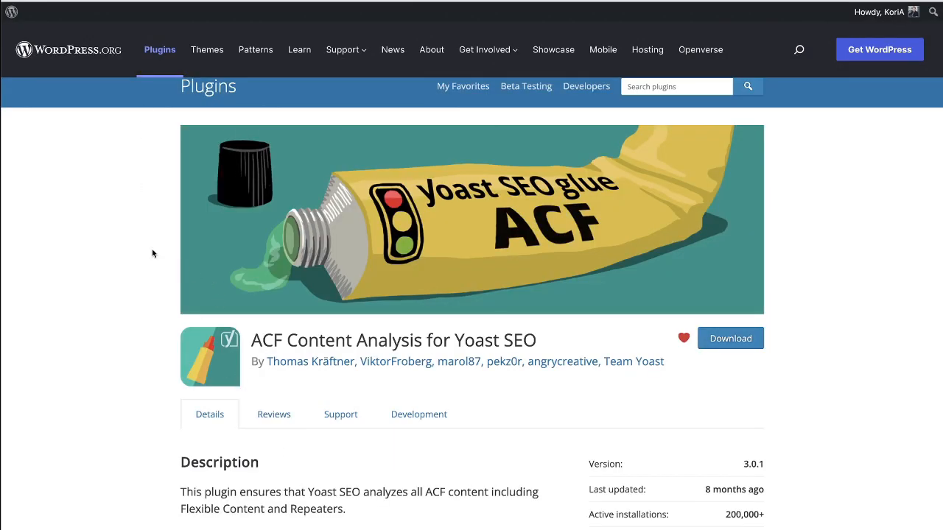
pyautogui.moveTo(106, 174)
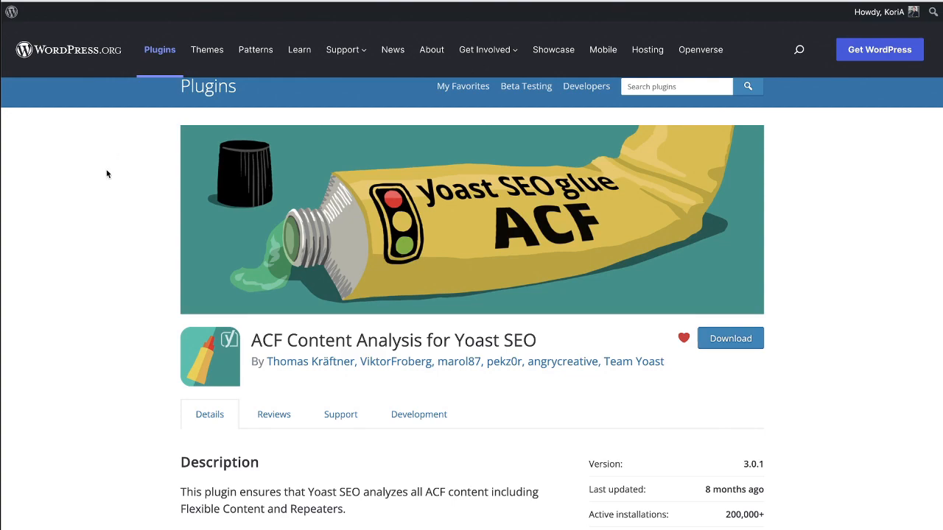
pyautogui.moveTo(131, 11)
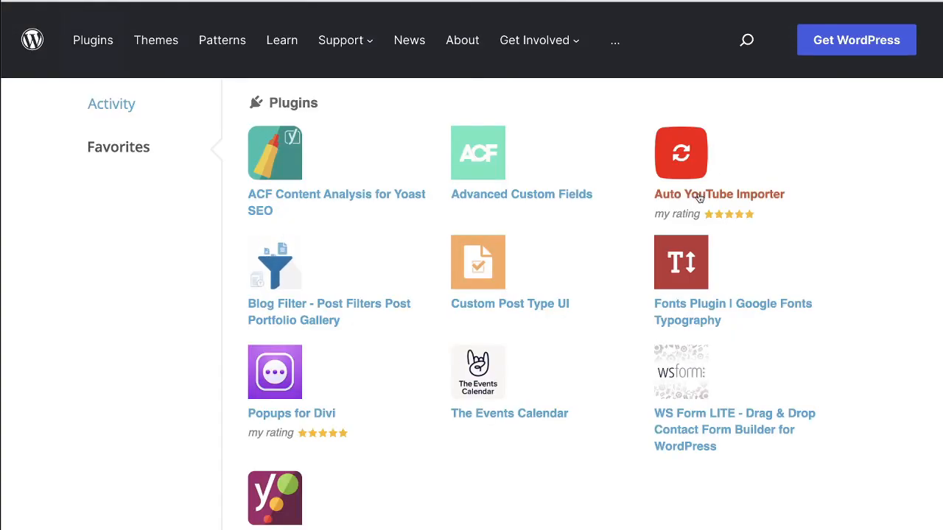
pyautogui.moveTo(723, 199)
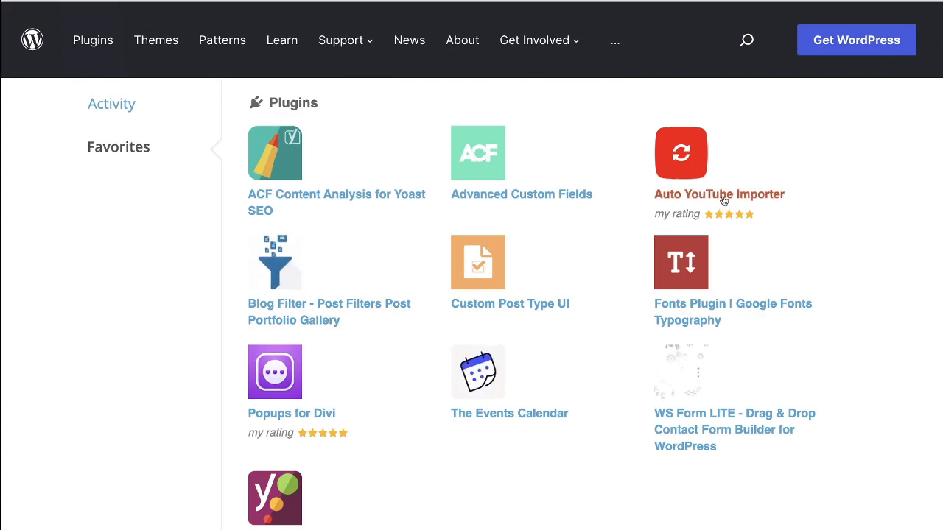
pyautogui.click(719, 194)
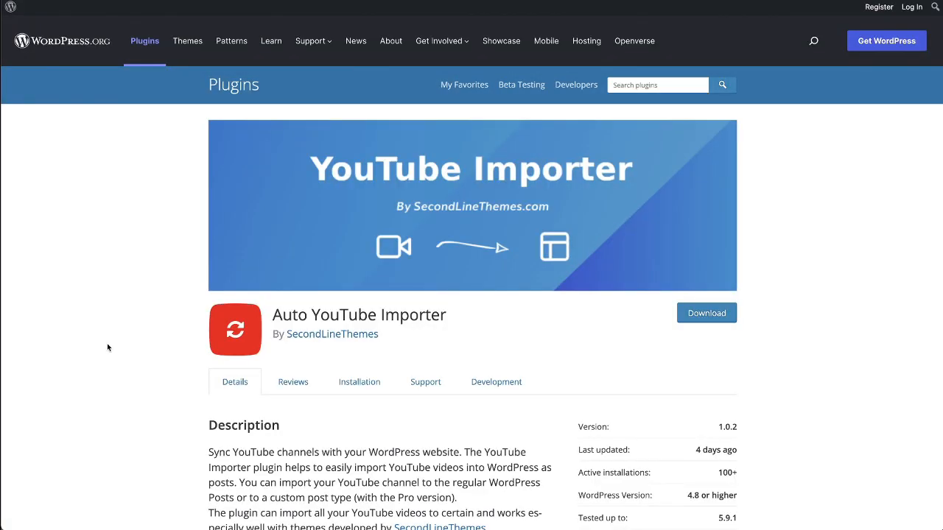
pyautogui.moveTo(274, 318)
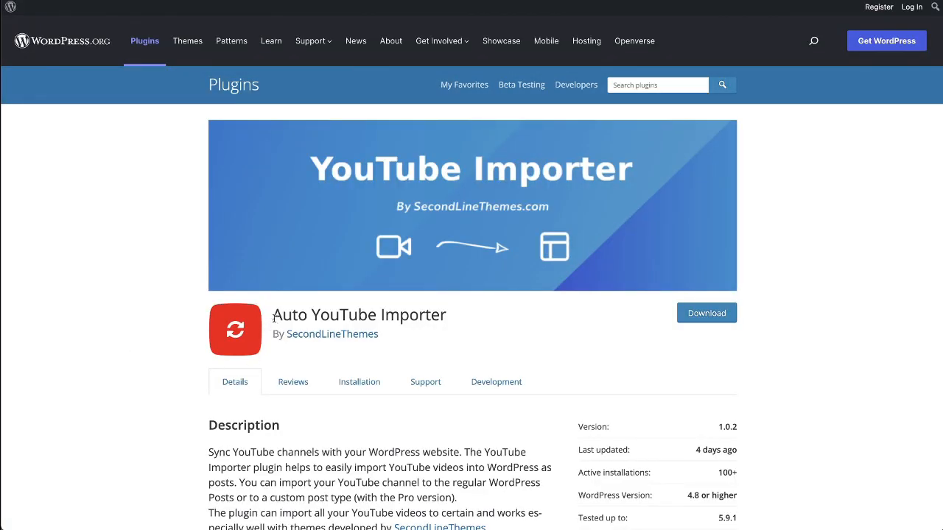
pyautogui.tripleClick(360, 315)
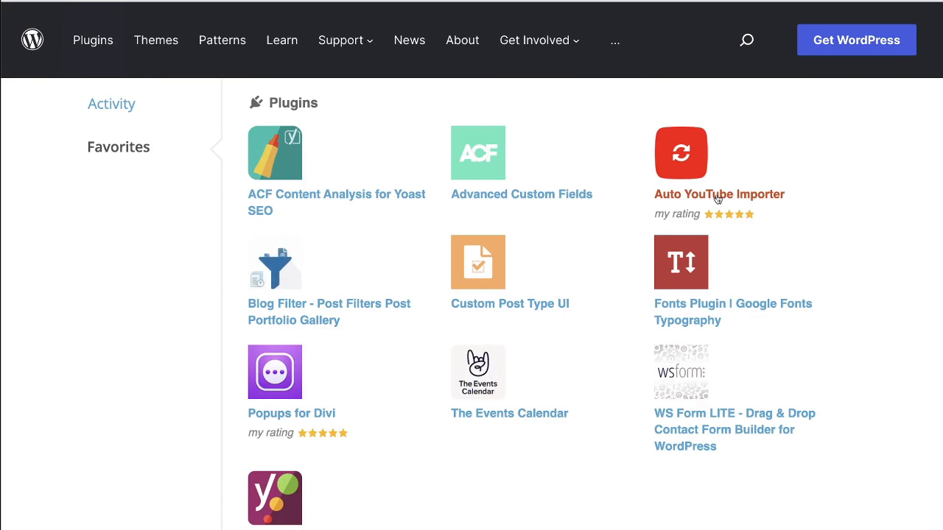
pyautogui.moveTo(518, 382)
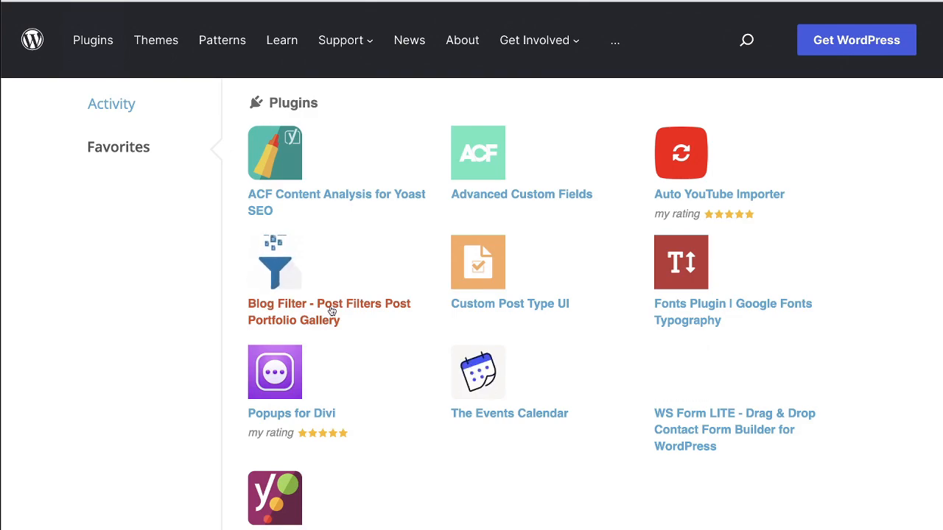
pyautogui.click(329, 304)
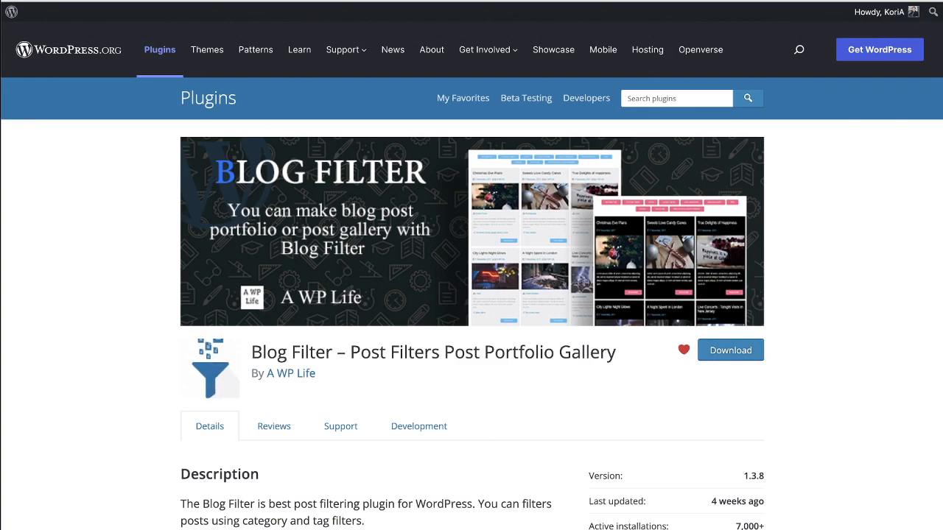
pyautogui.scroll(-3)
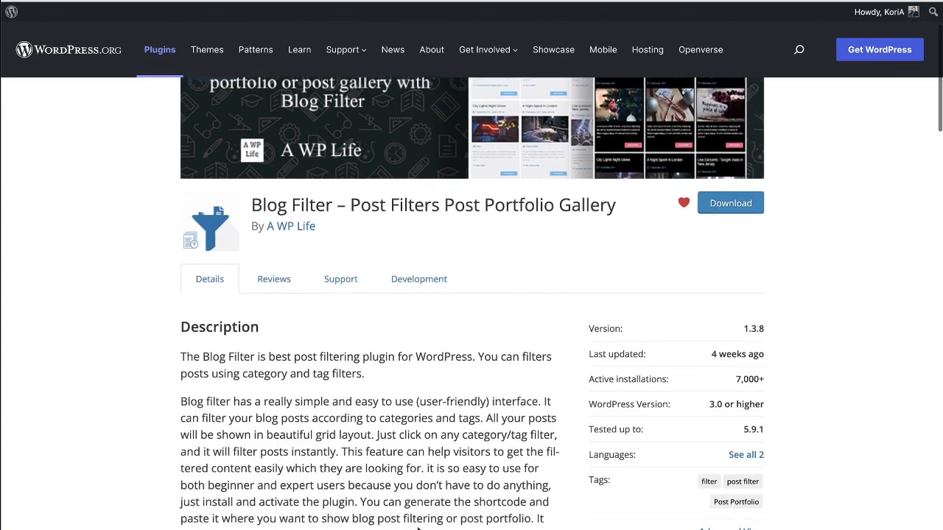
pyautogui.scroll(-3)
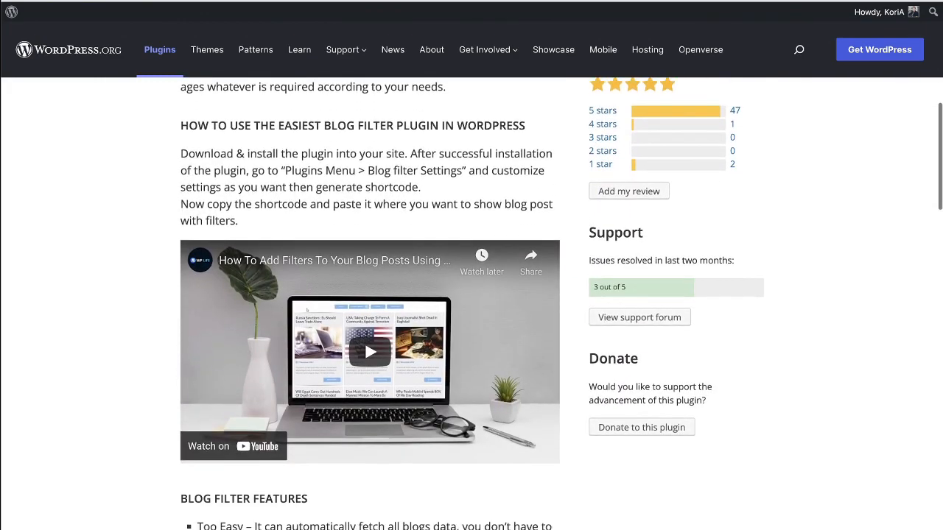
pyautogui.scroll(-3)
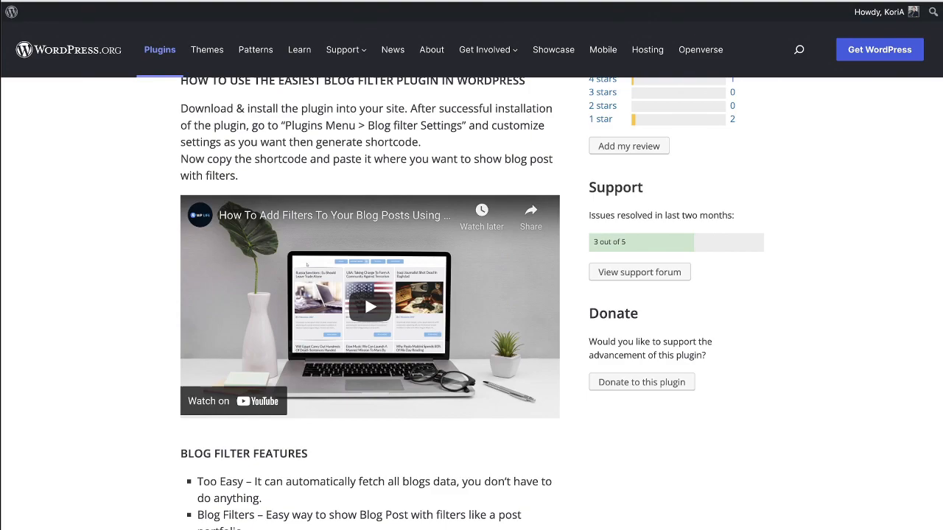
pyautogui.scroll(3)
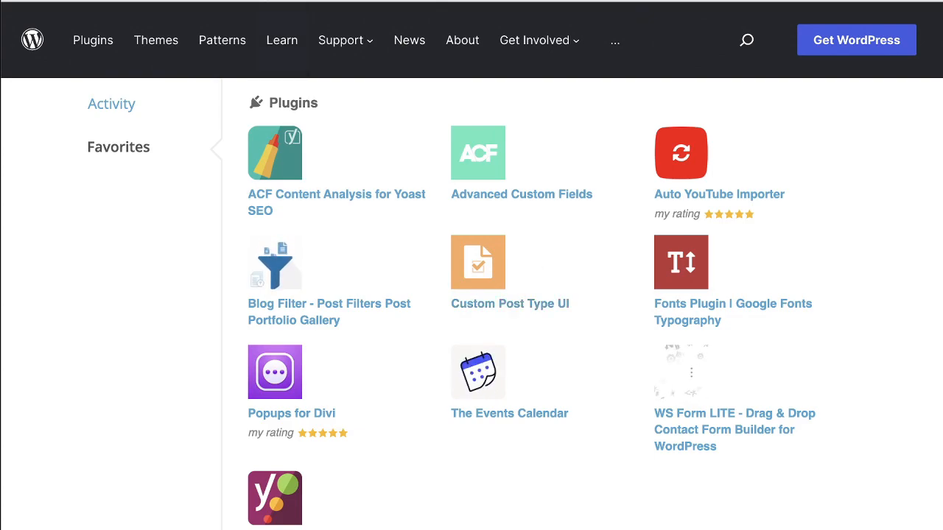
# Step: Show the empty Recipes listing from Custom Post Type UI, then view its WordPress.org plugin page
pyautogui.click(510, 304)
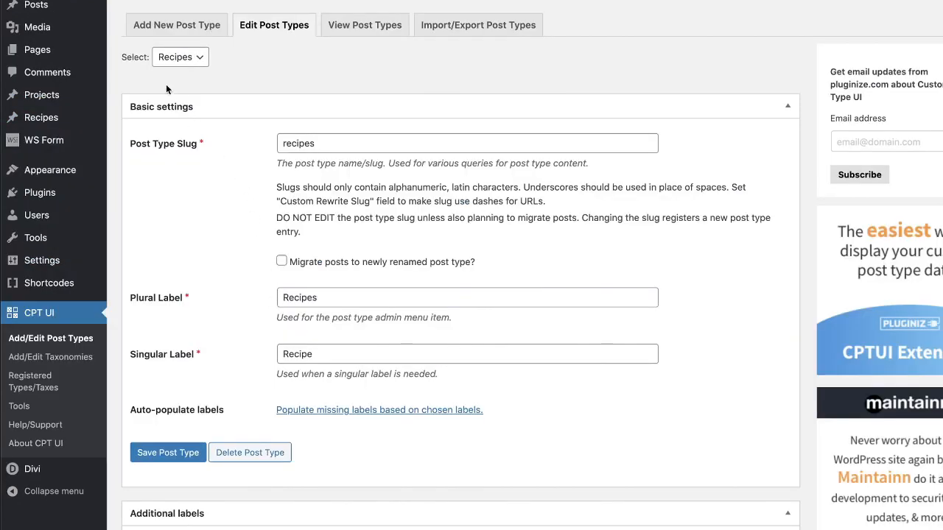
pyautogui.click(41, 118)
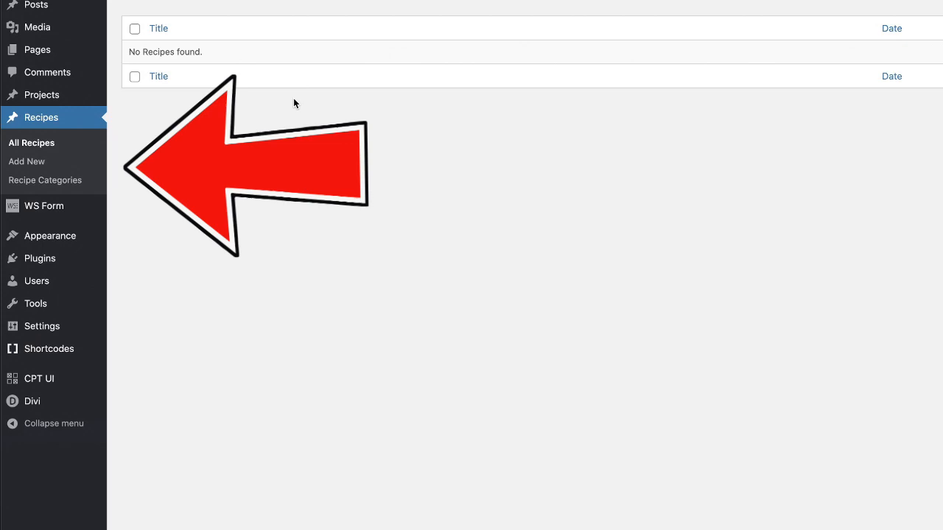
pyautogui.moveTo(140, 138)
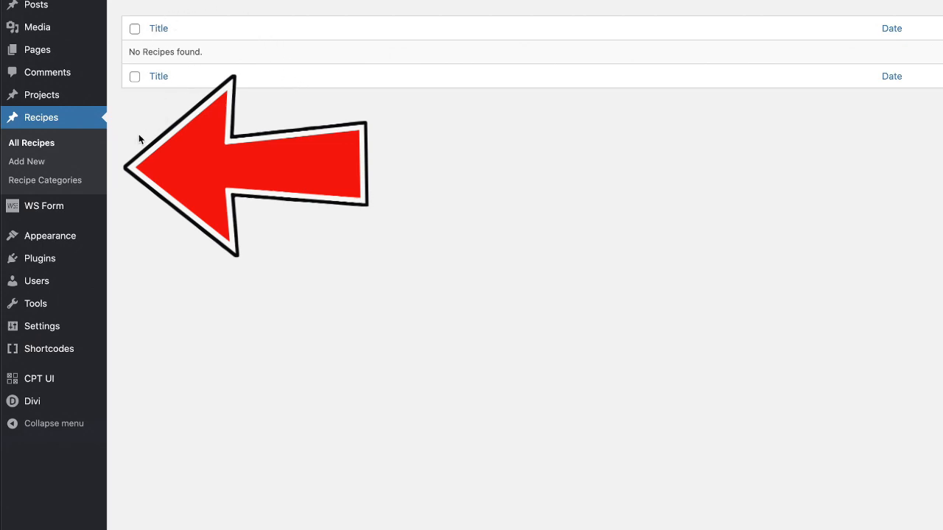
pyautogui.moveTo(50, 236)
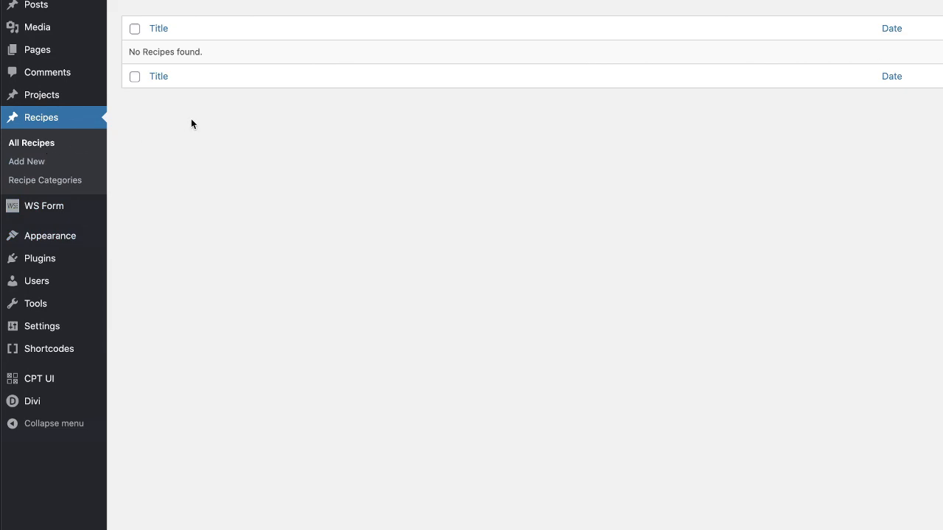
pyautogui.moveTo(107, 289)
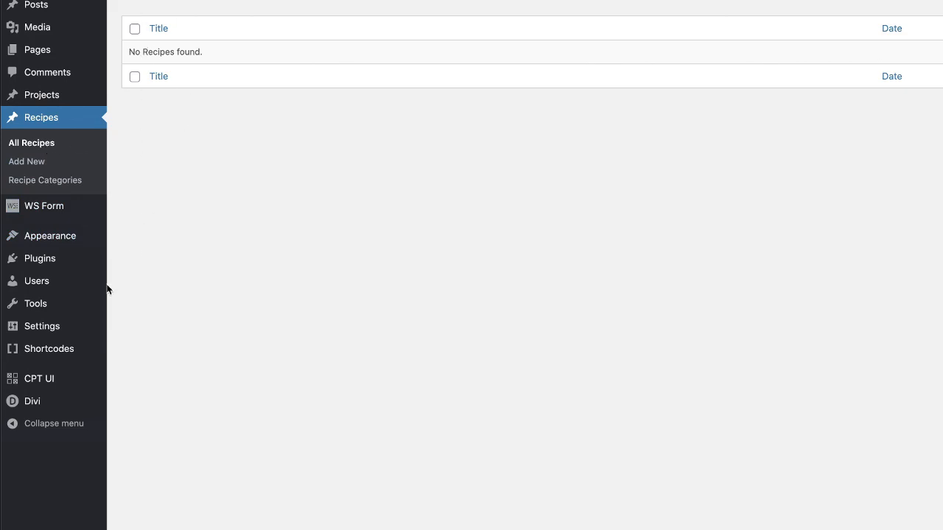
pyautogui.moveTo(47, 180)
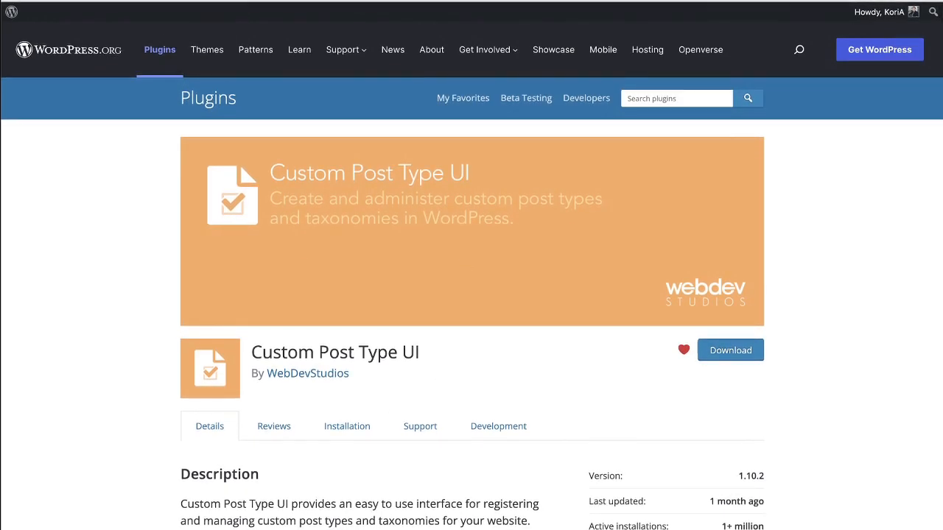
pyautogui.click(463, 98)
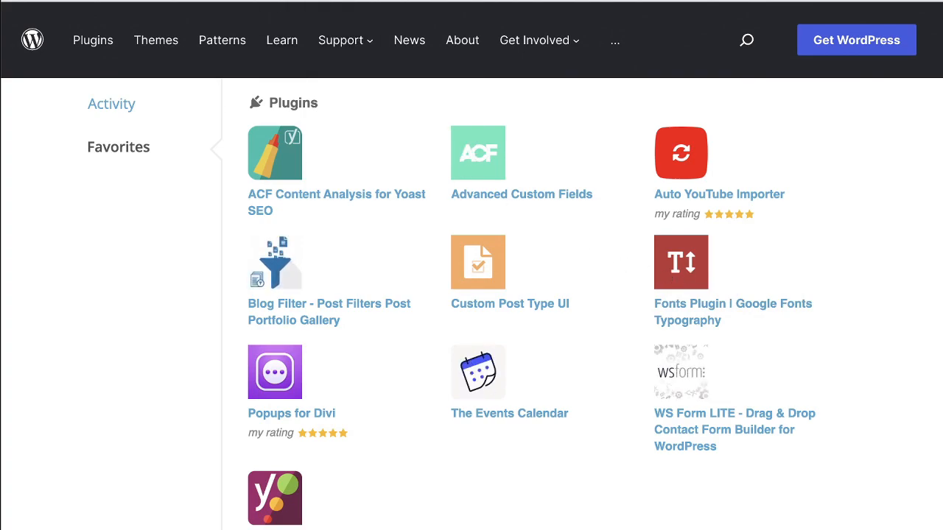
pyautogui.click(680, 262)
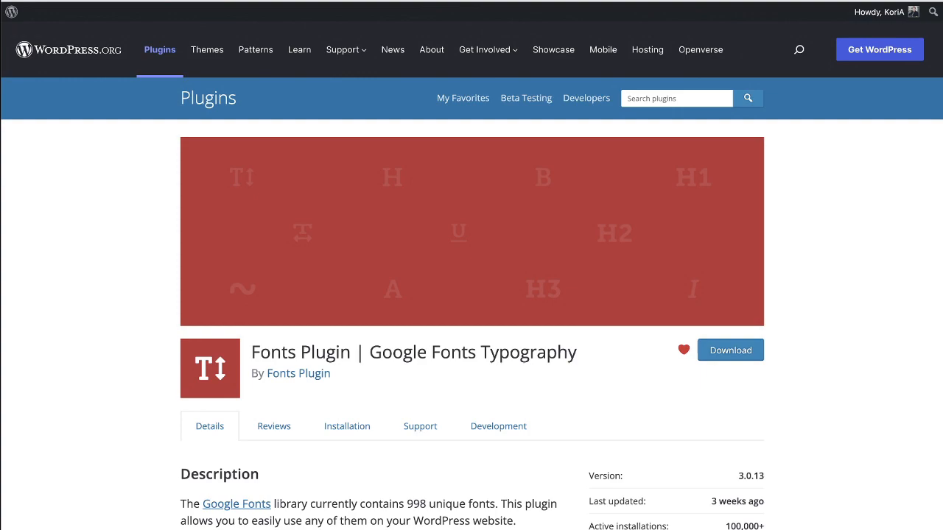
pyautogui.scroll(-3)
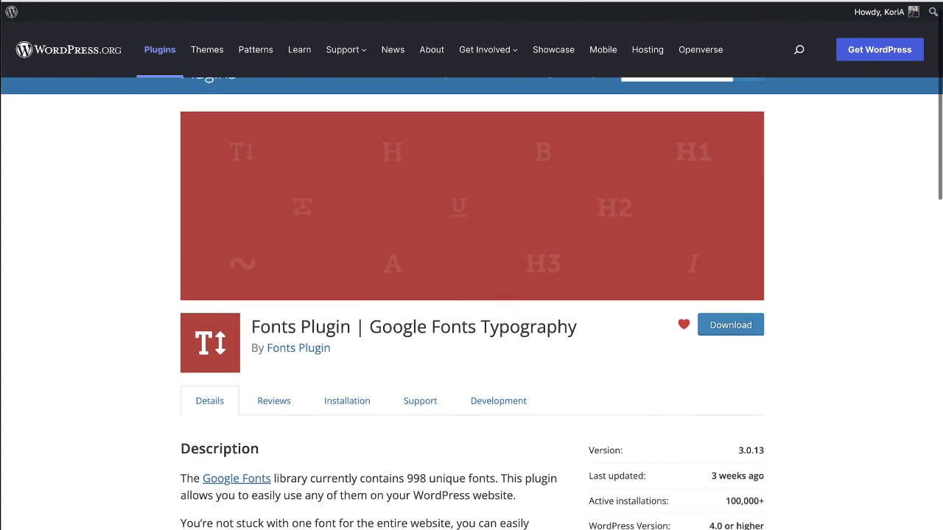
pyautogui.scroll(-3)
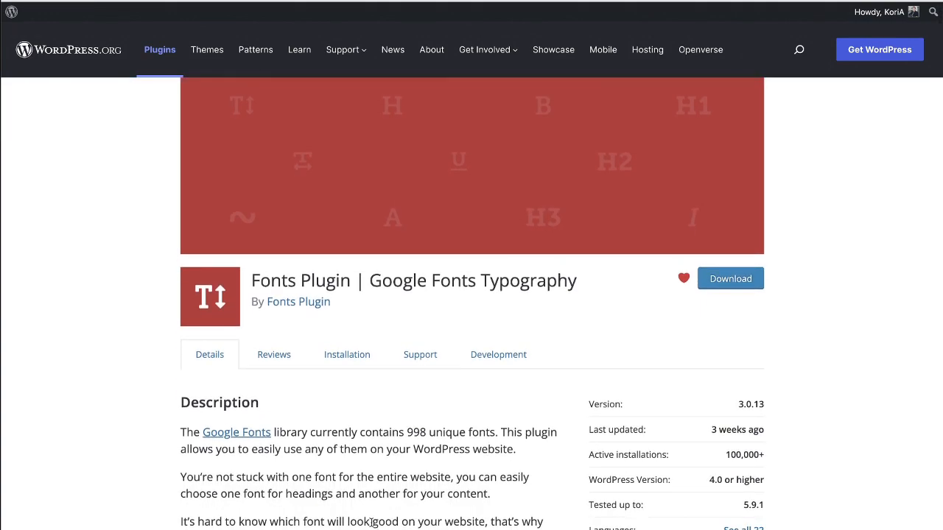
pyautogui.scroll(-3)
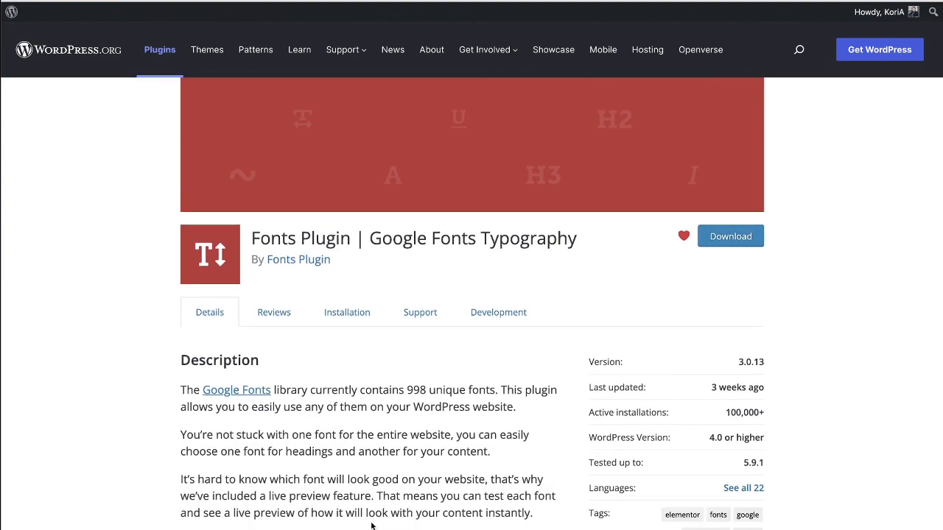
pyautogui.scroll(-3)
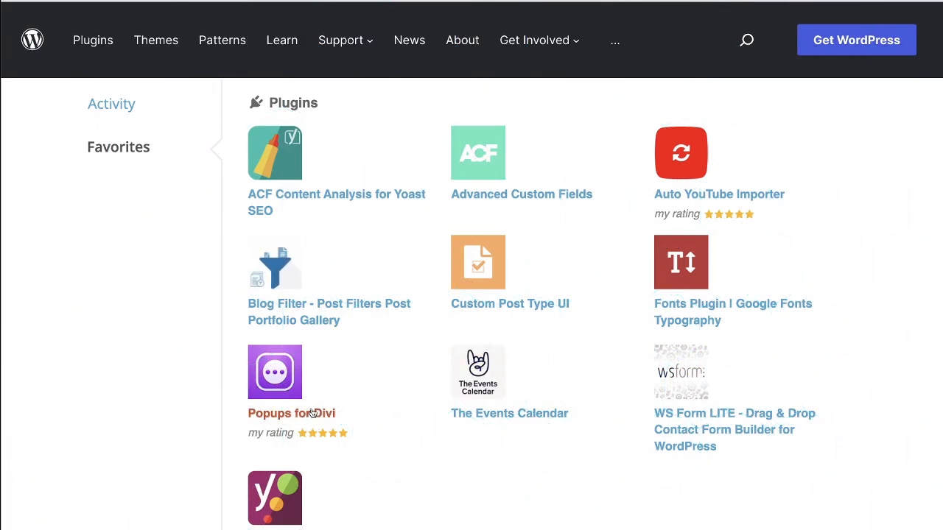
# Step: View the Popups for Divi plugin page and read through its Details description
pyautogui.click(292, 413)
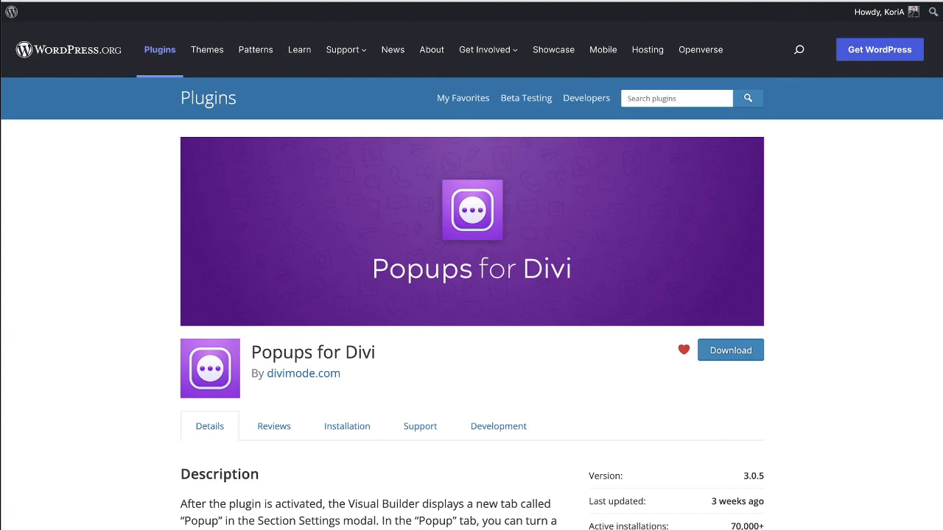
pyautogui.scroll(-3)
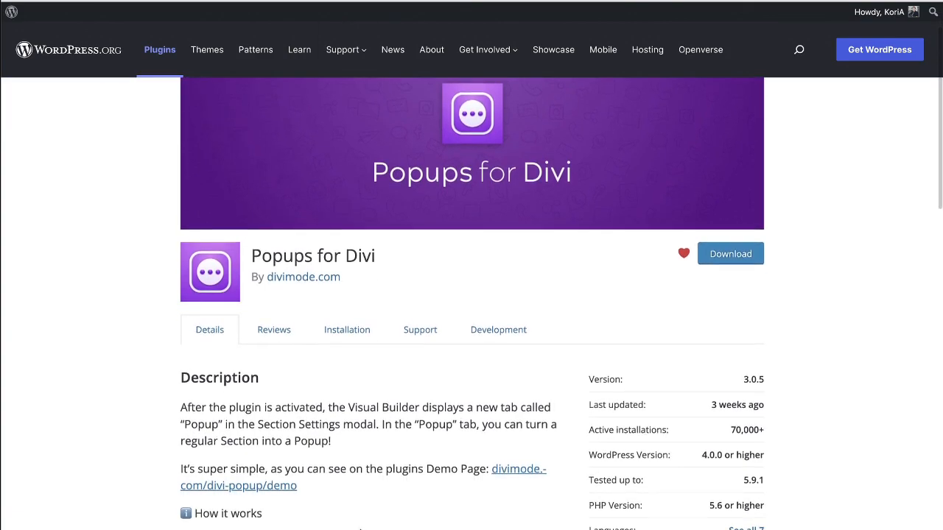
pyautogui.scroll(-3)
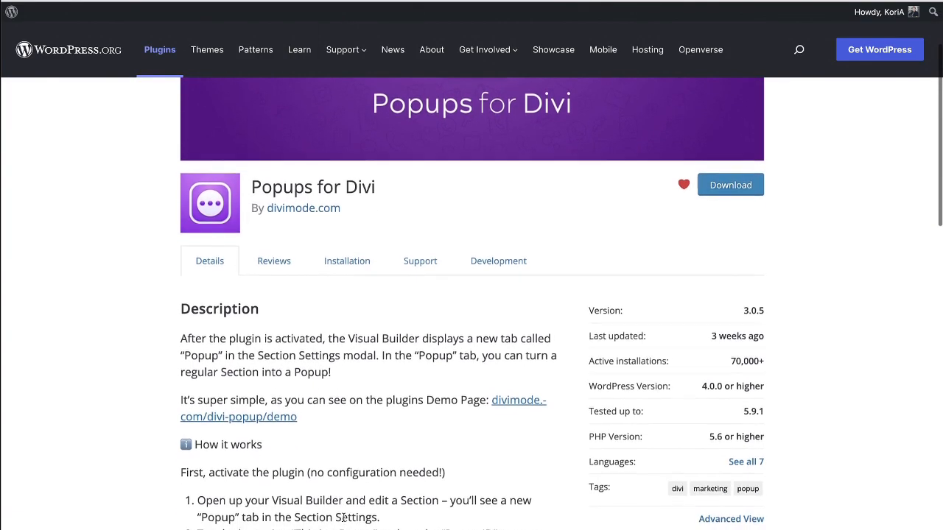
pyautogui.scroll(-3)
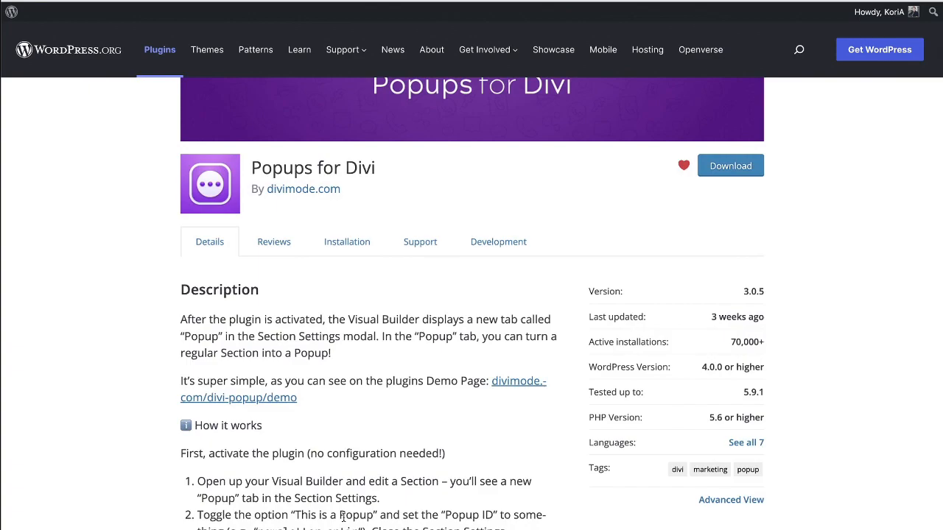
pyautogui.scroll(3)
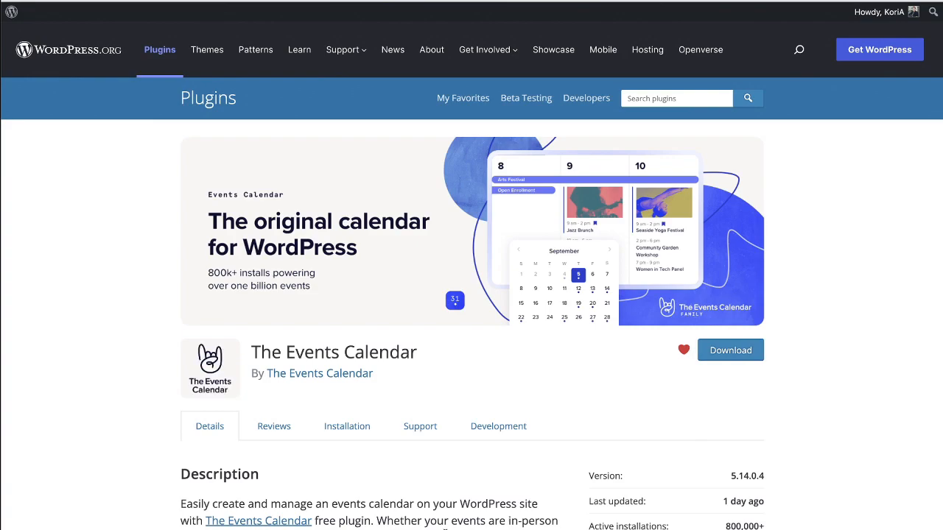
# Step: Scroll The Events Calendar page past the demo video to the Ratings box and back up
pyautogui.scroll(-3)
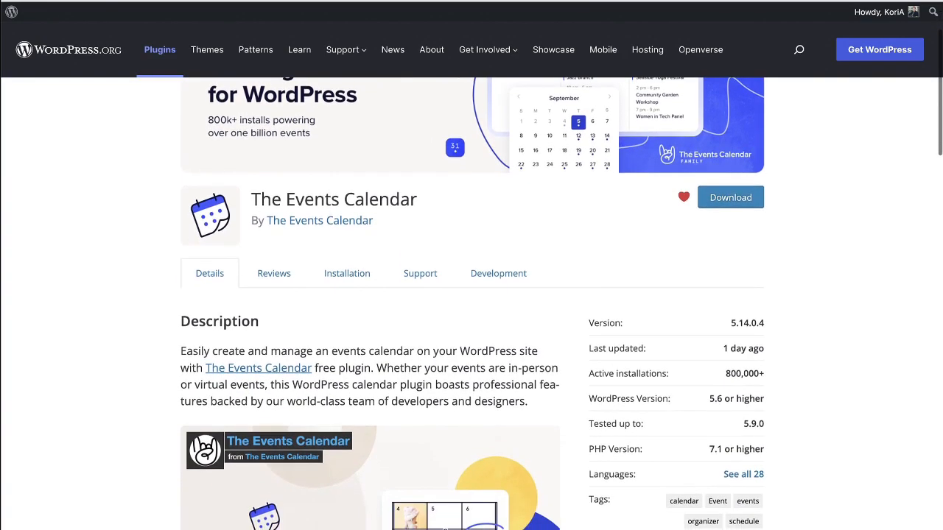
pyautogui.scroll(-3)
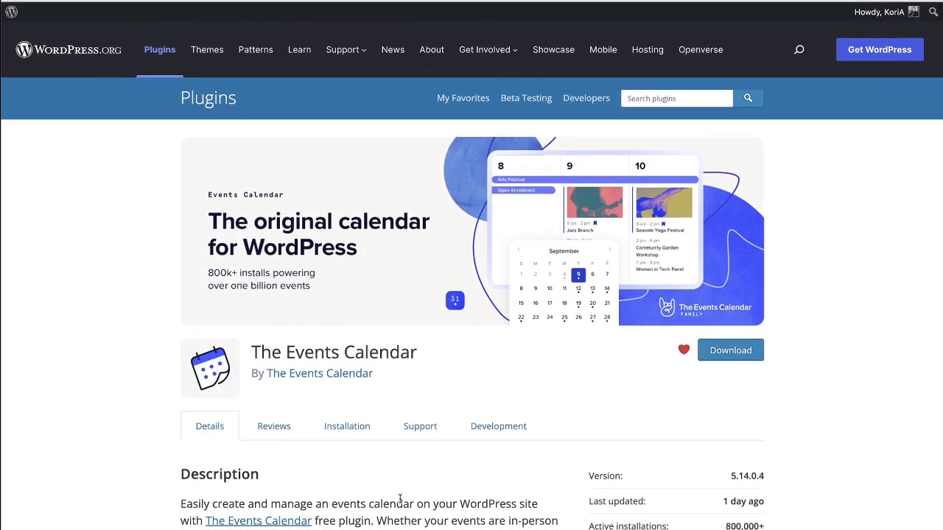
pyautogui.scroll(-3)
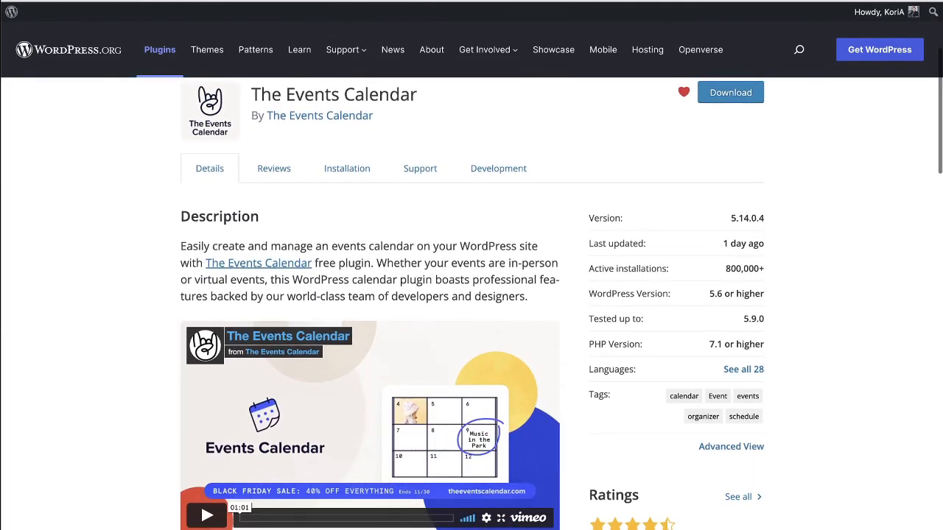
pyautogui.scroll(-3)
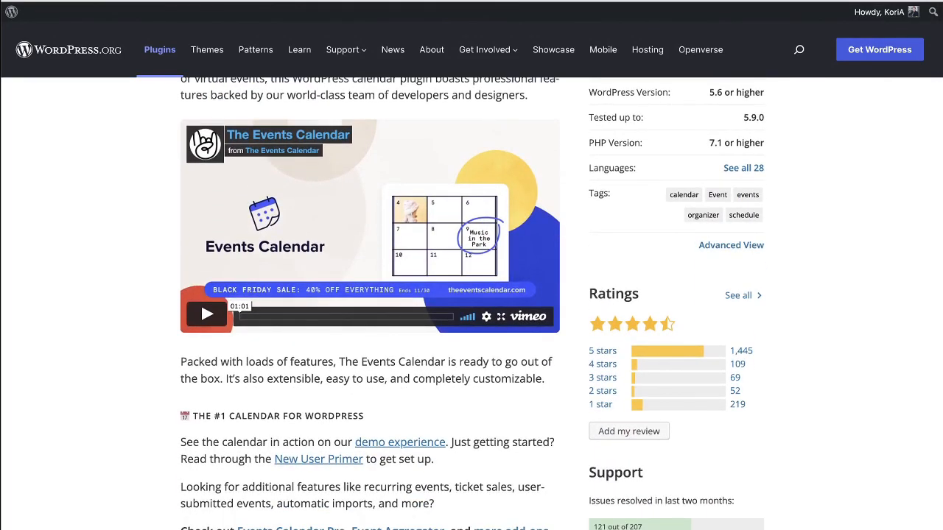
pyautogui.scroll(3)
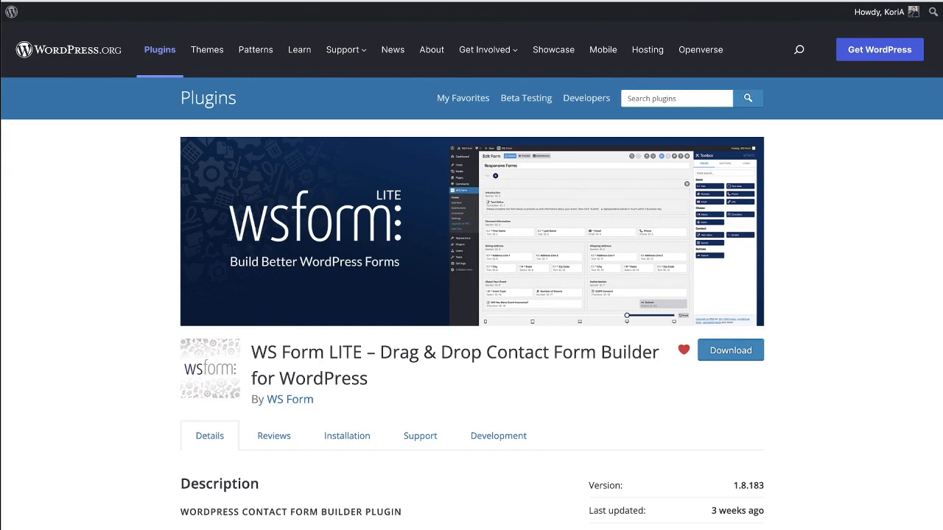
# Step: Scroll down the WS Form LITE contact form builder plugin page description
pyautogui.scroll(-3)
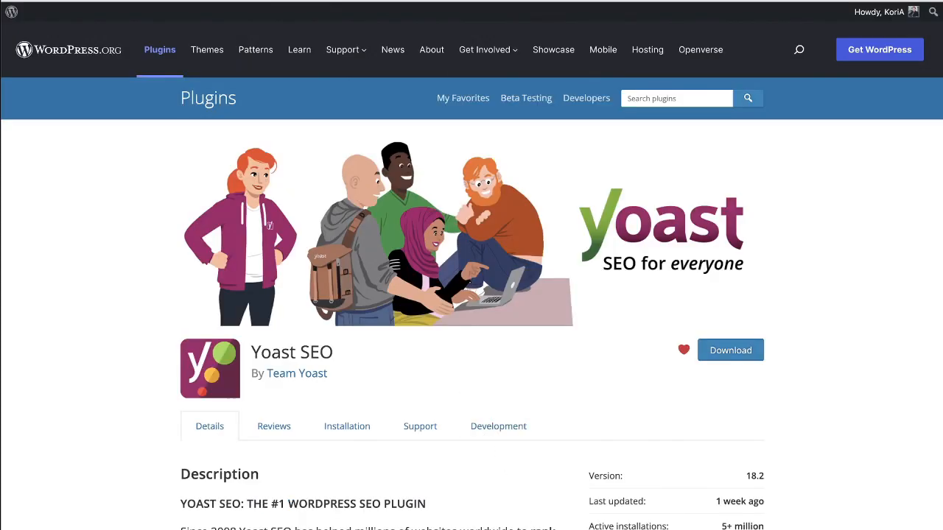
# Step: Scroll through the Yoast SEO description down to the Ratings panel
pyautogui.scroll(-3)
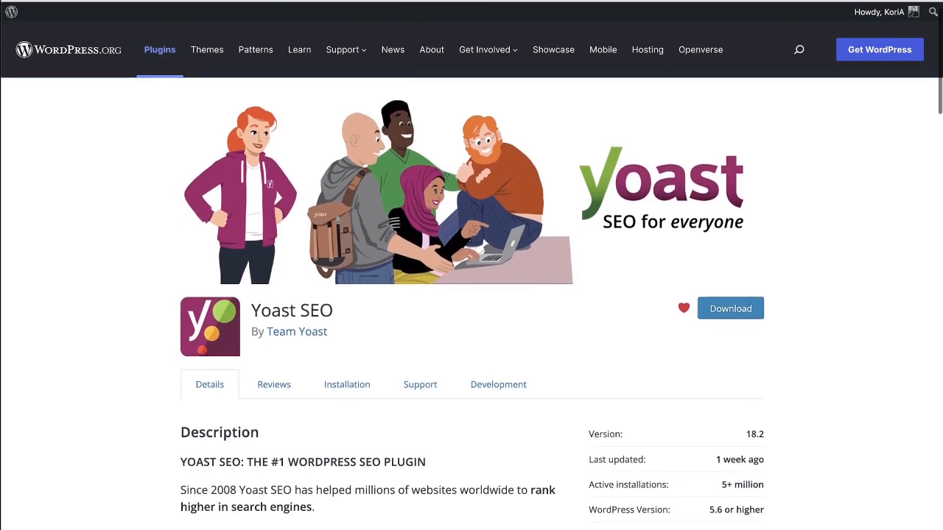
pyautogui.scroll(-3)
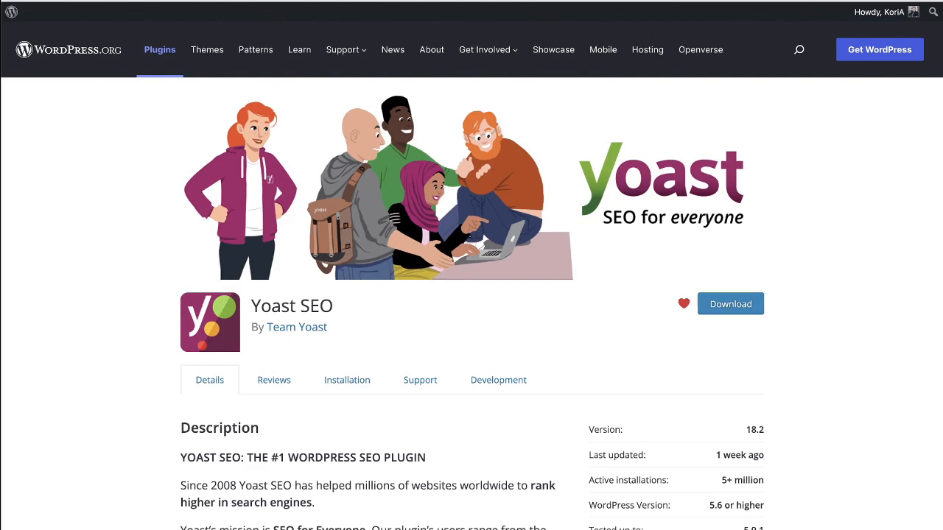
pyautogui.scroll(-3)
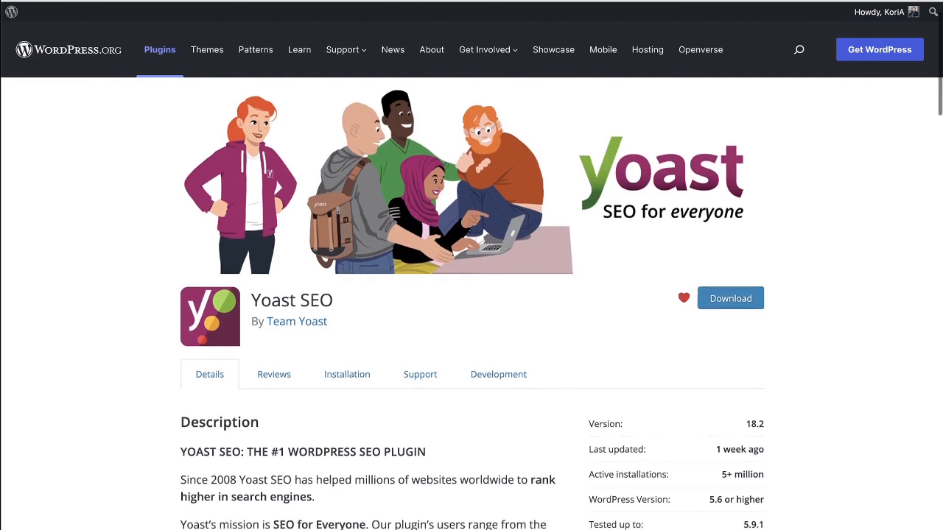
pyautogui.scroll(-3)
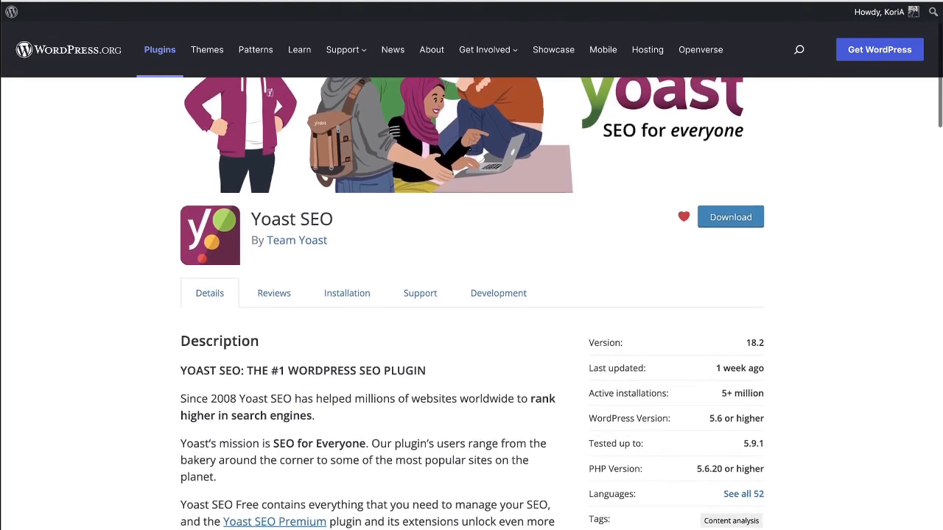
pyautogui.scroll(-3)
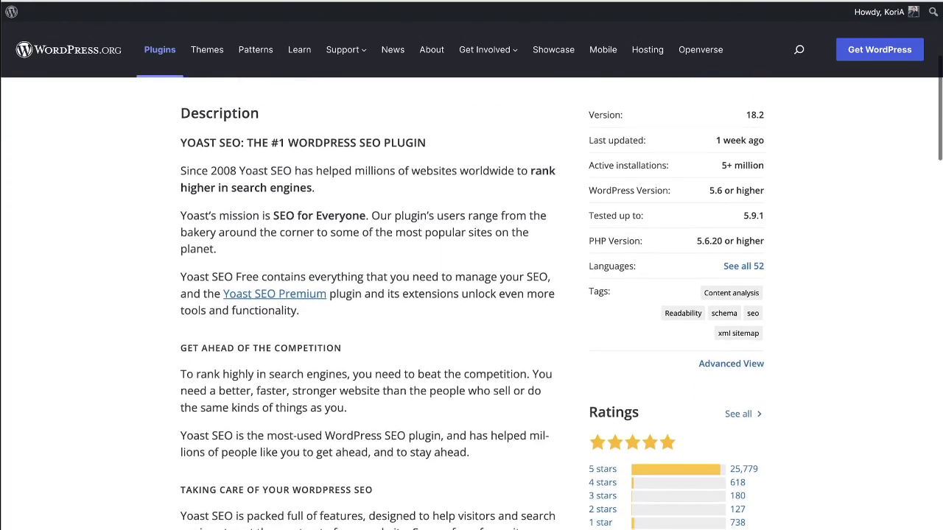
pyautogui.scroll(-3)
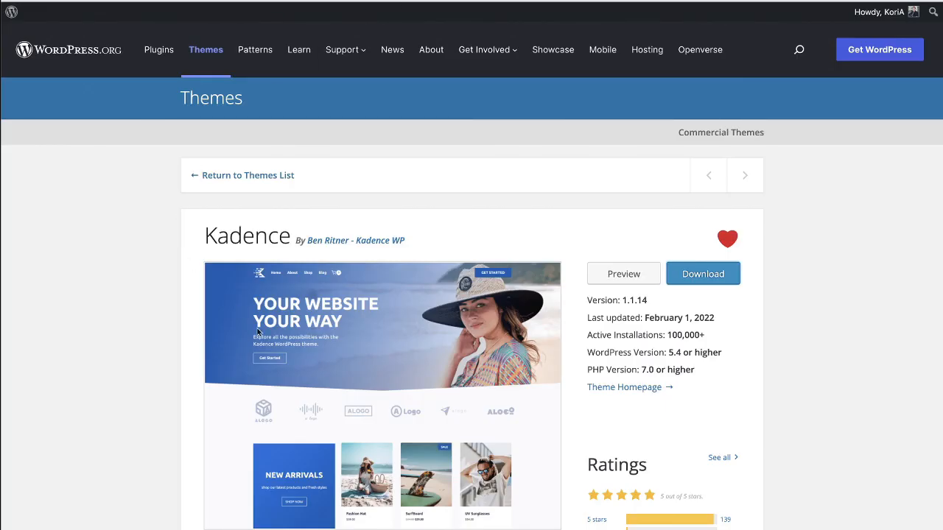
pyautogui.moveTo(822, 421)
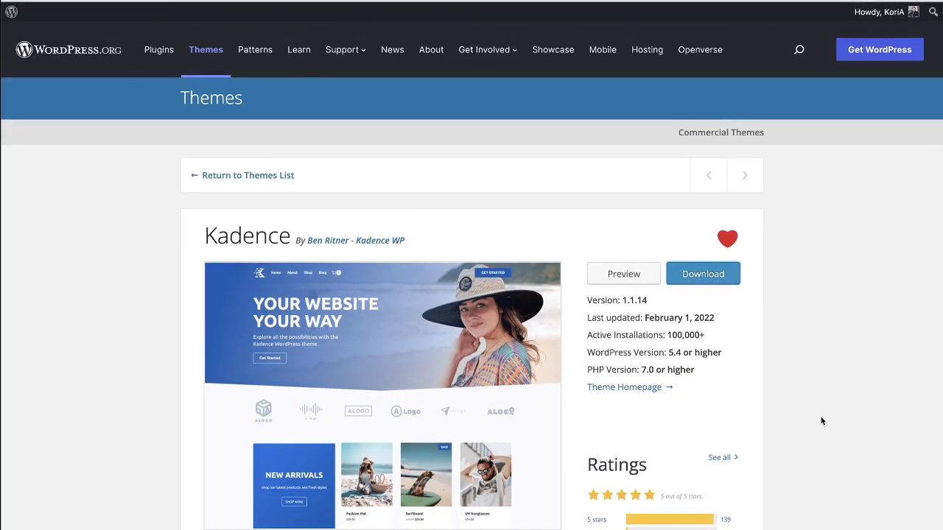
# Step: Scroll the Kadence theme page to its description start and ratings breakdown
pyautogui.scroll(-3)
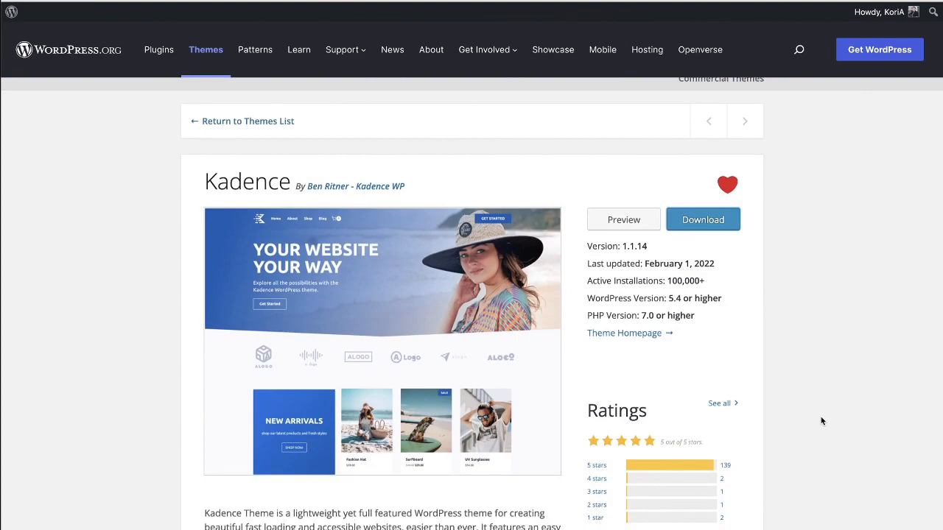
pyautogui.scroll(-3)
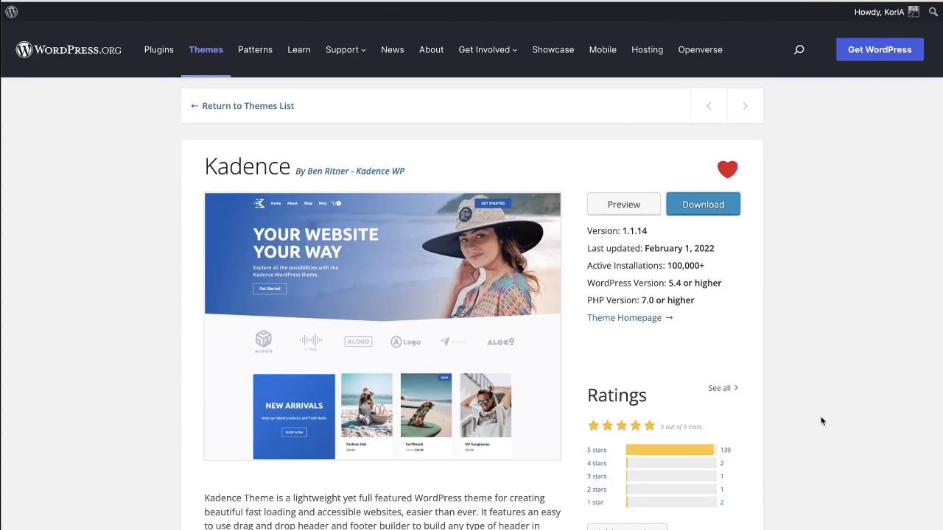